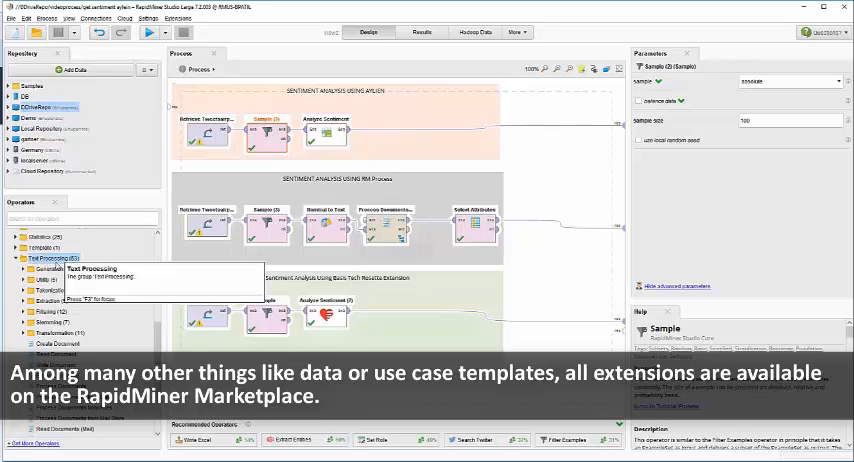
# Review the Sample, Nominal to Text and Process Documents from Data parameters, then enter the document-processing subprocess.
pyautogui.click(268, 228)
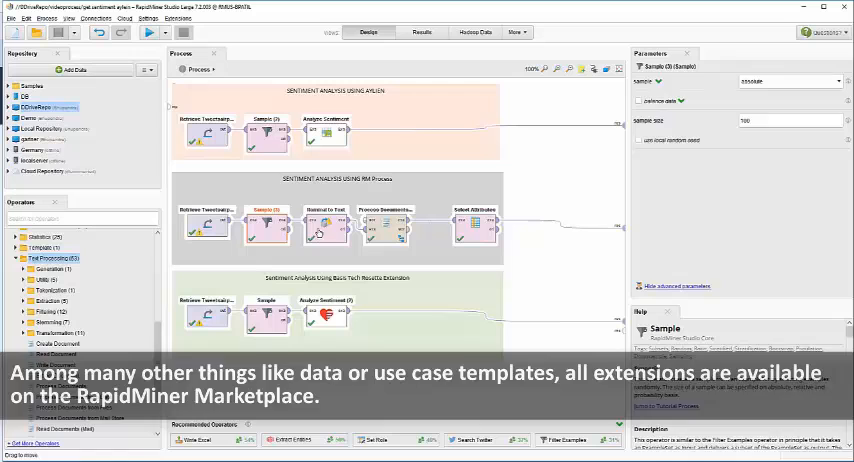
pyautogui.click(324, 224)
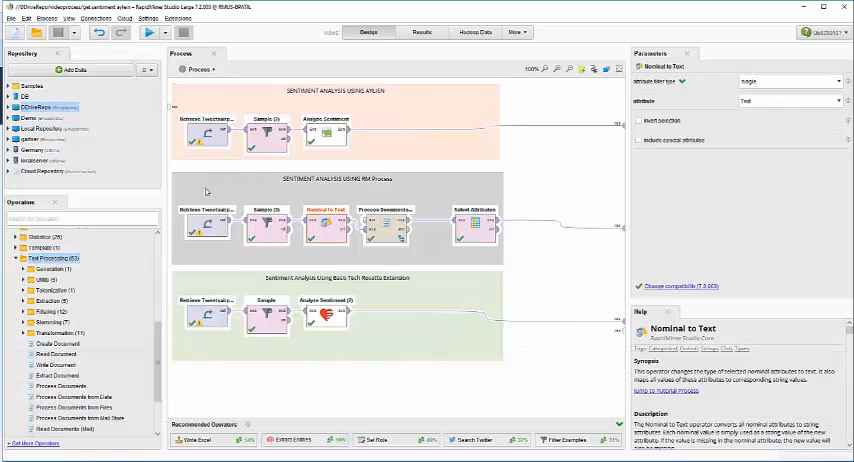
pyautogui.click(396, 228)
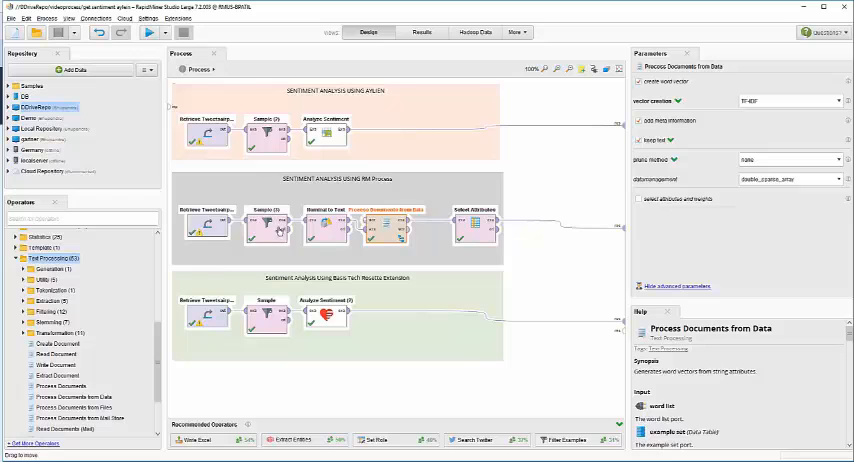
pyautogui.click(324, 228)
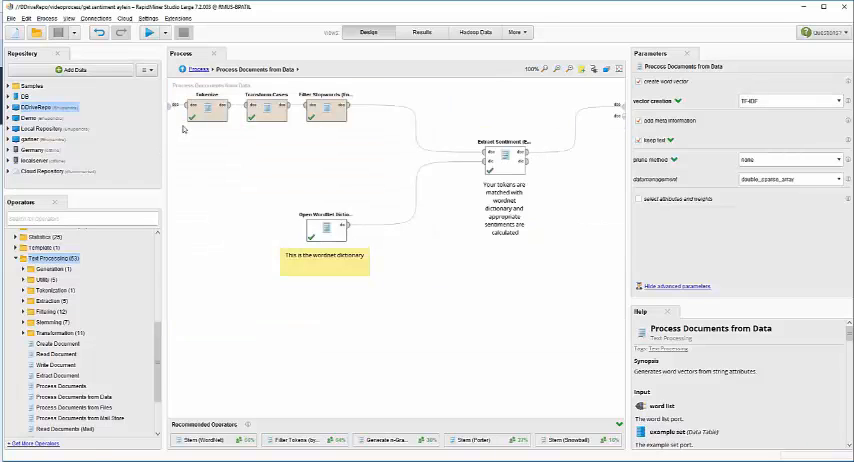
# Inspect the Transform Cases and English Filter Stopwords steps and browse the token filtering operators.
pyautogui.click(264, 118)
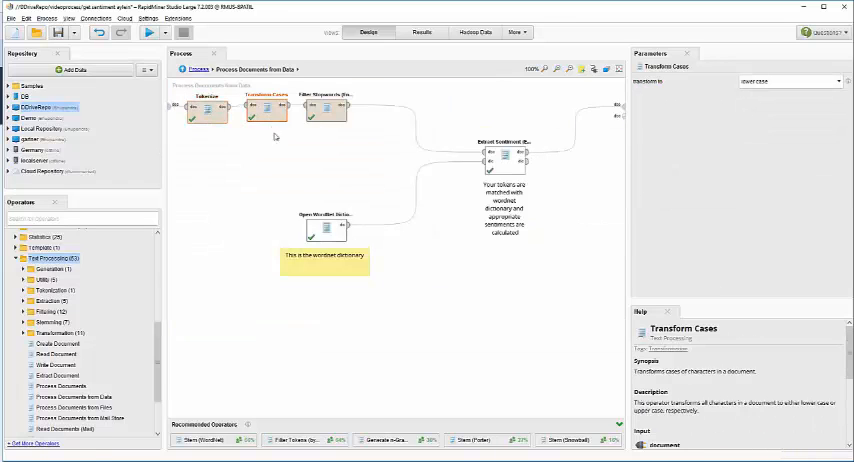
pyautogui.click(324, 112)
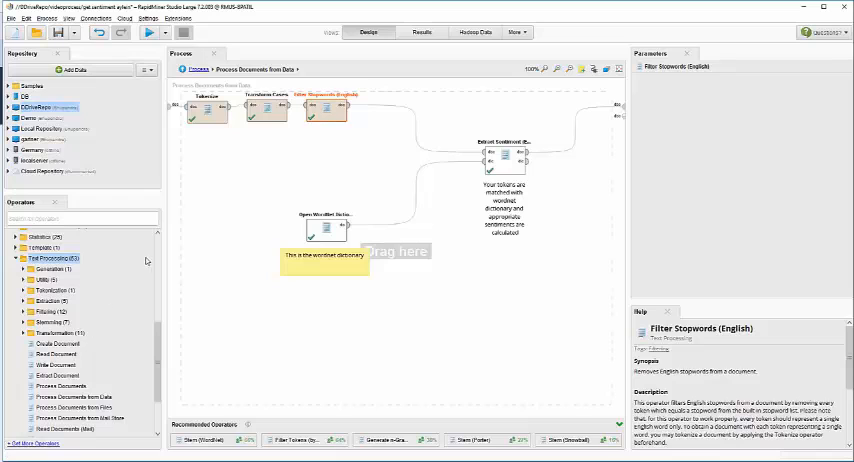
pyautogui.click(24, 322)
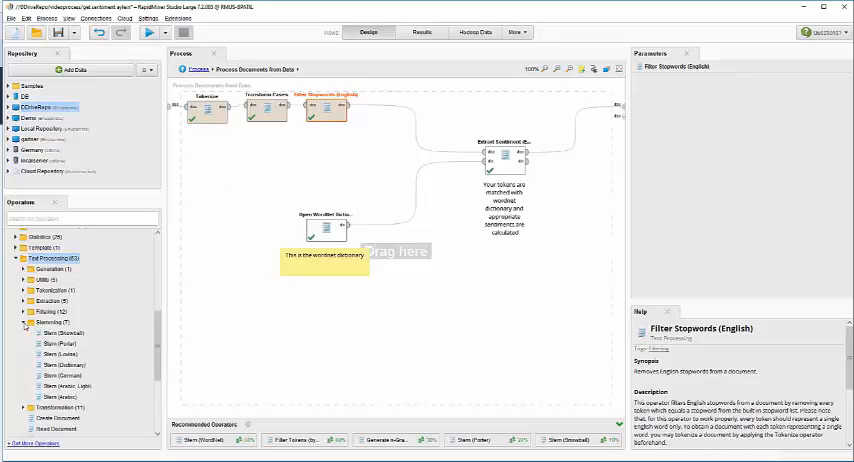
pyautogui.click(24, 312)
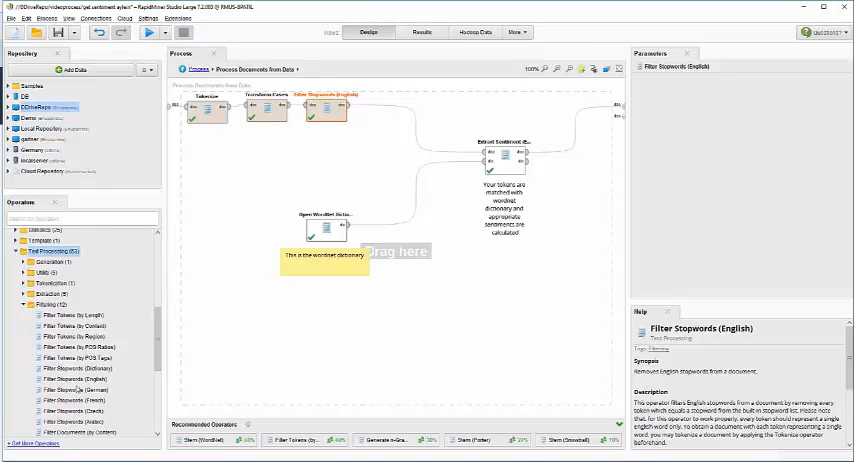
pyautogui.click(26, 292)
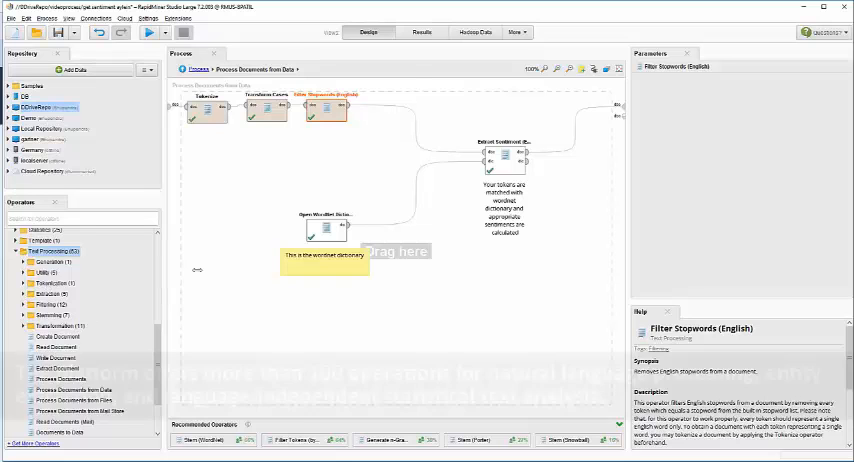
# Inspect the Open WordNet Dictionary and Extract Sentiment steps' settings.
pyautogui.click(324, 228)
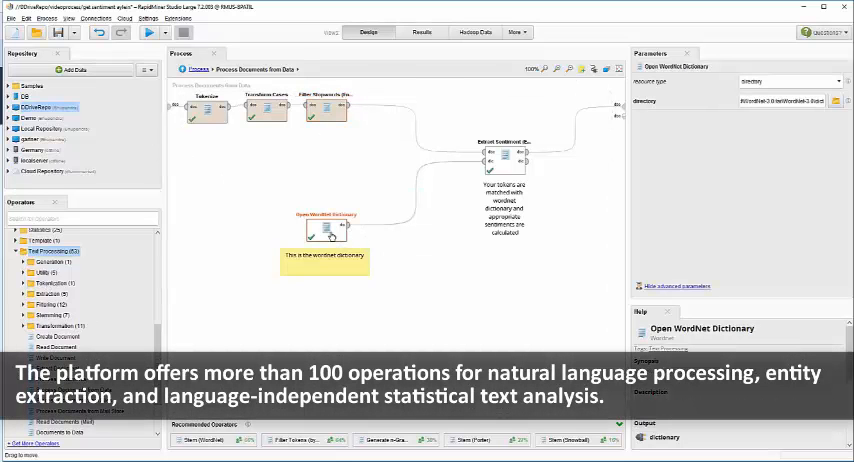
pyautogui.click(500, 160)
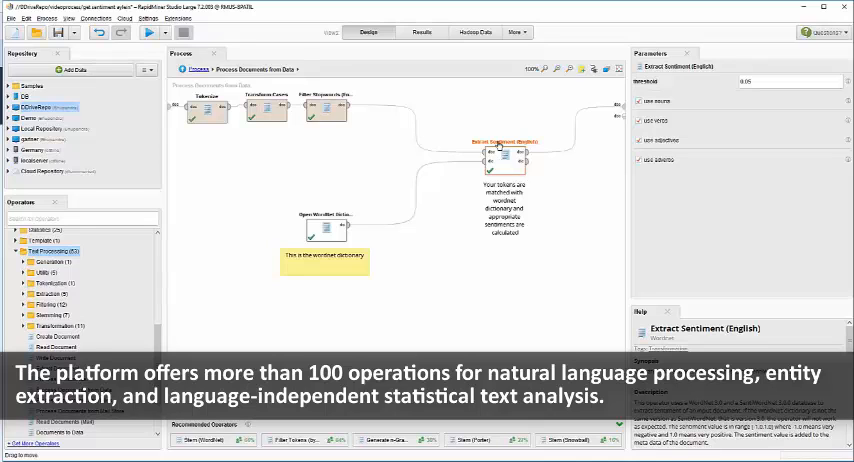
pyautogui.moveTo(504, 180)
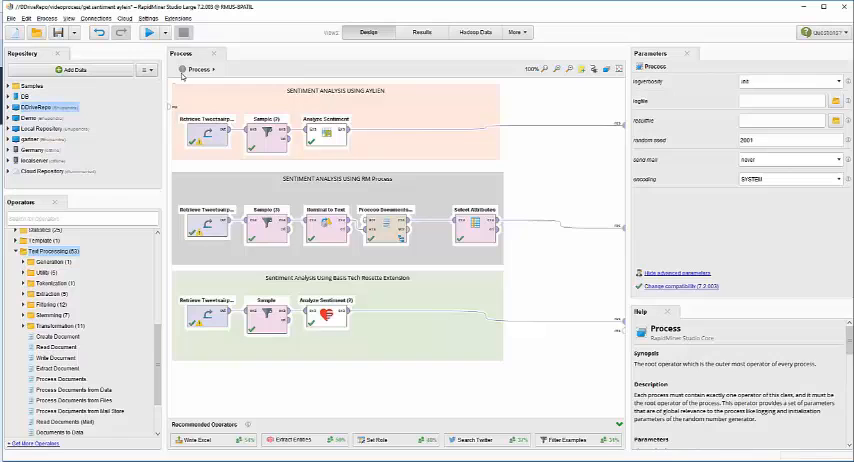
# Inspect Select Attributes, browse the Text Analysis extension's Analyze Sentiment and Suggest Related Phrases operators, and select Analyze Sentiment (2).
pyautogui.click(468, 220)
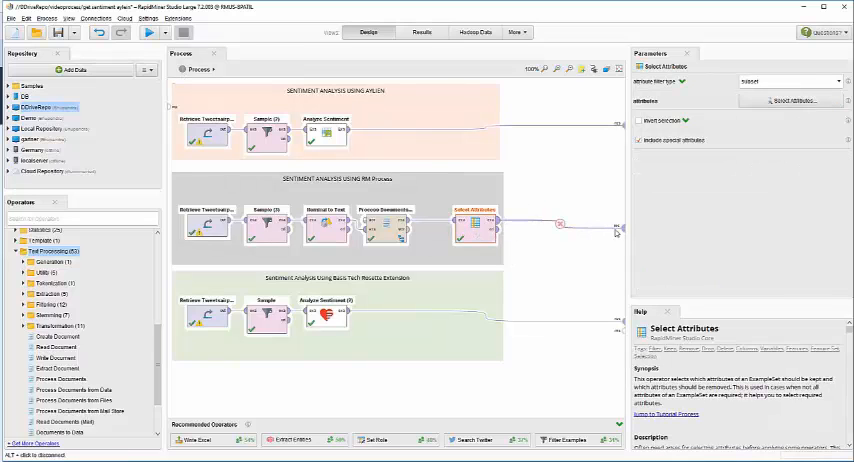
pyautogui.click(410, 236)
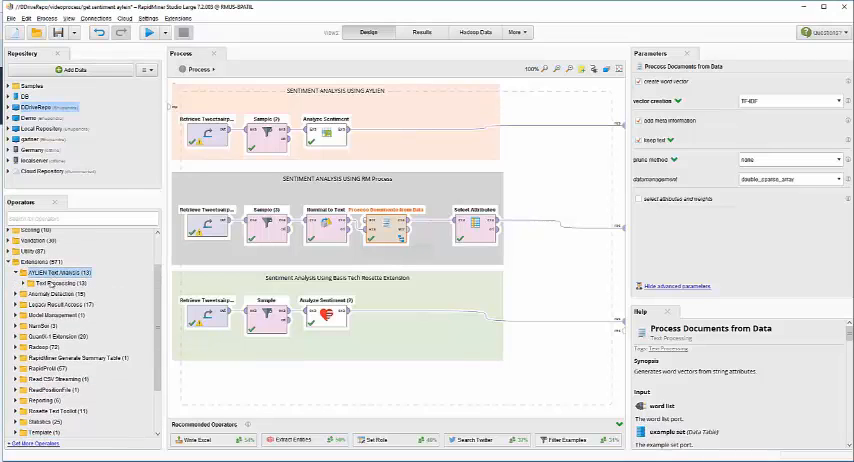
pyautogui.click(36, 292)
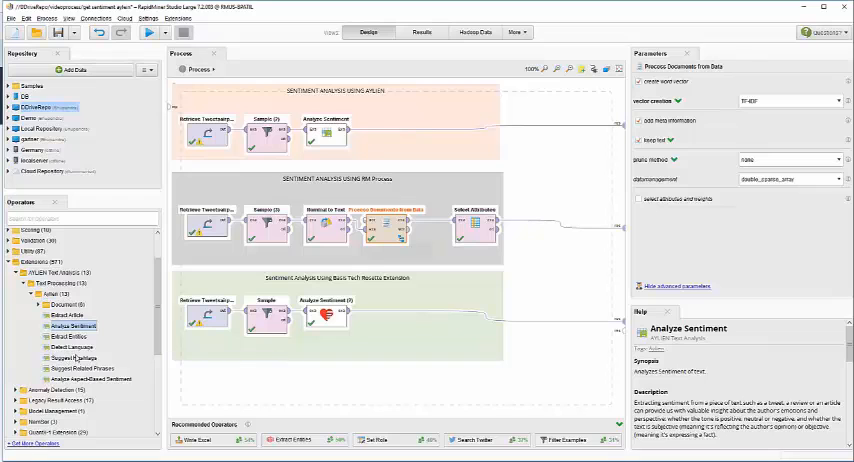
pyautogui.click(84, 368)
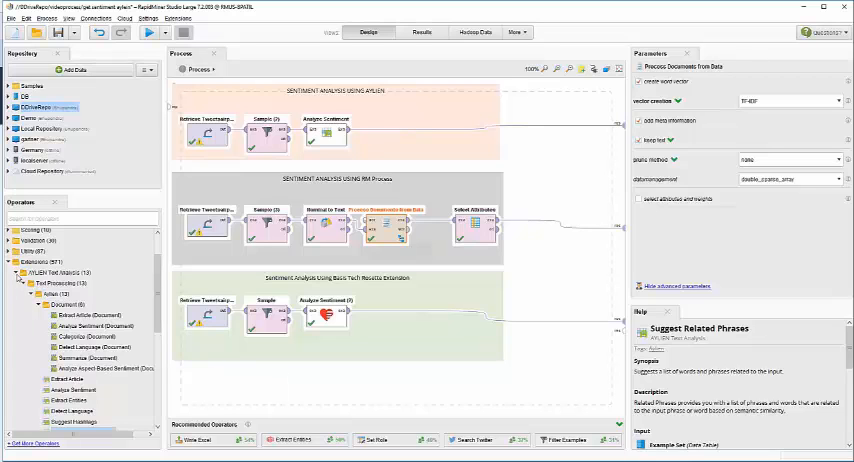
pyautogui.click(14, 272)
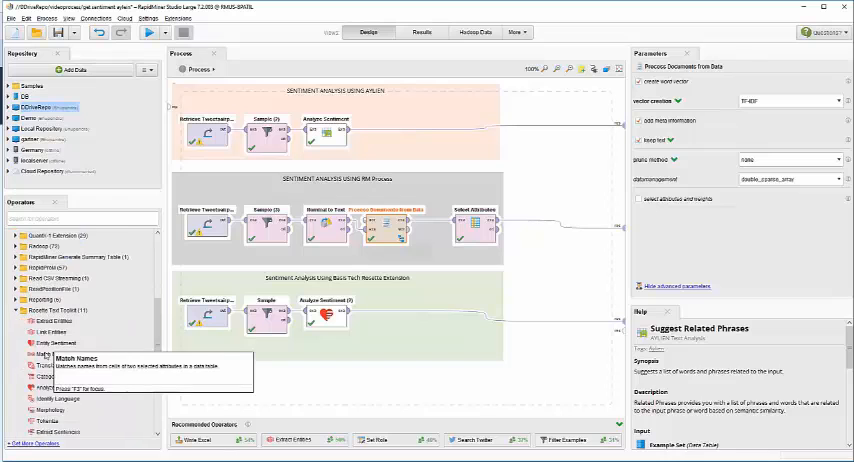
pyautogui.click(328, 316)
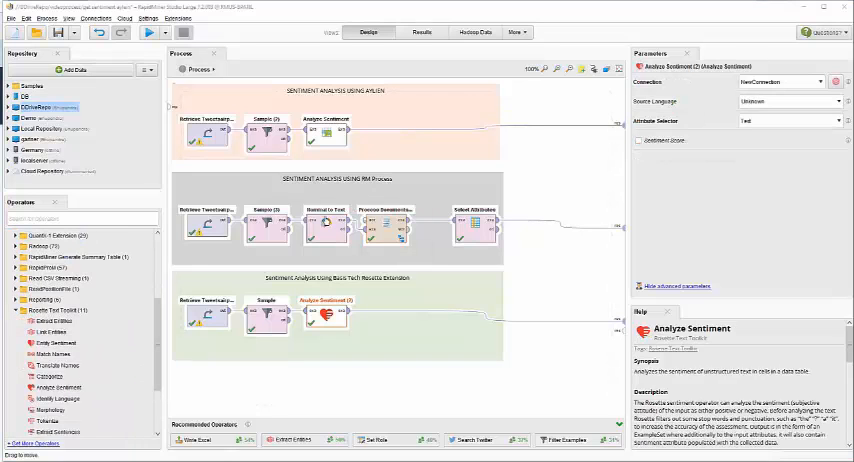
pyautogui.moveTo(118, 132)
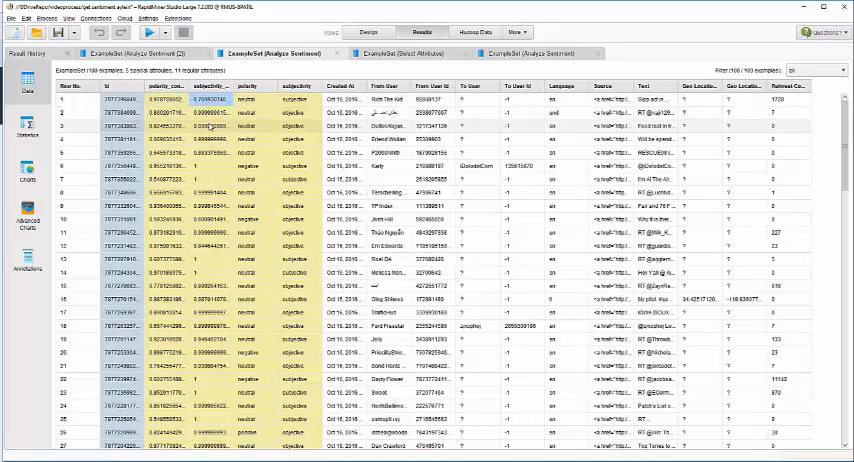
# View the Extract Sentiment word-score table, then the Process Documents from Data tweet table.
pyautogui.click(404, 52)
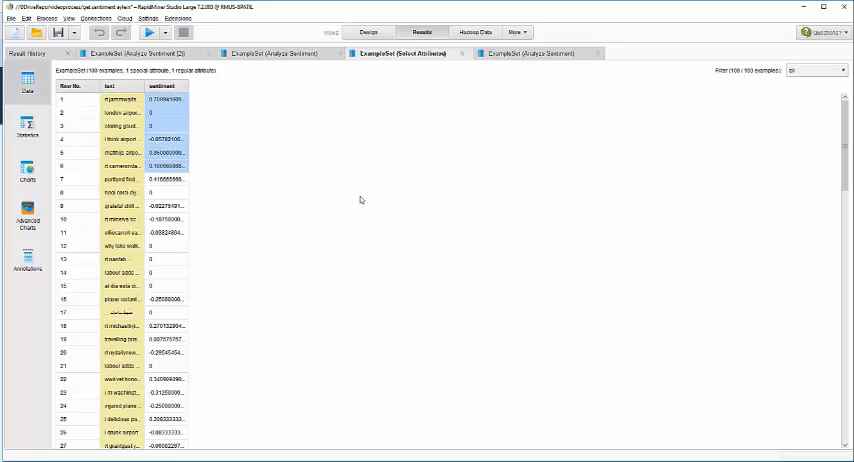
pyautogui.moveTo(302, 180)
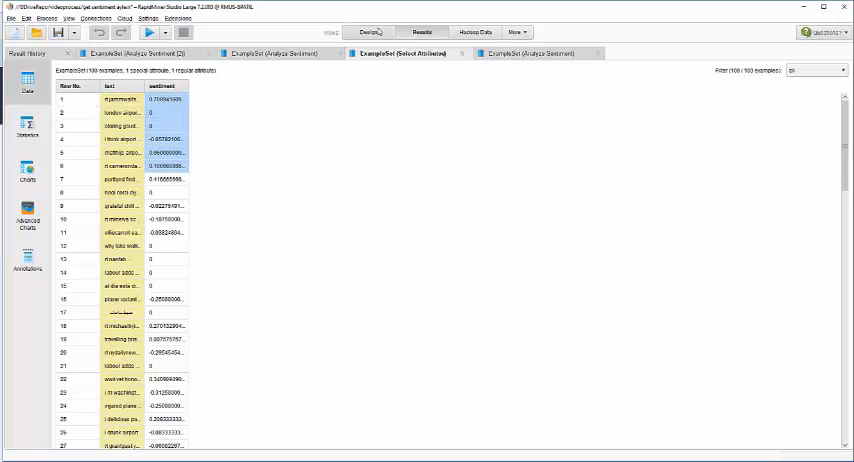
pyautogui.click(388, 28)
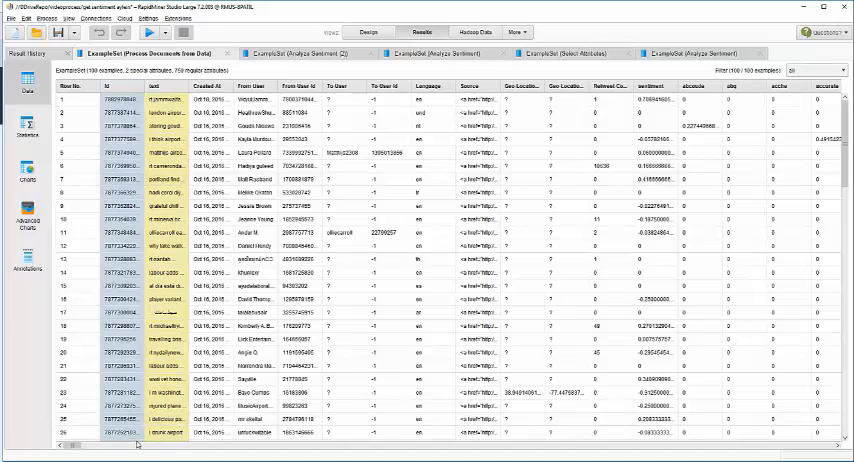
pyautogui.moveTo(132, 448)
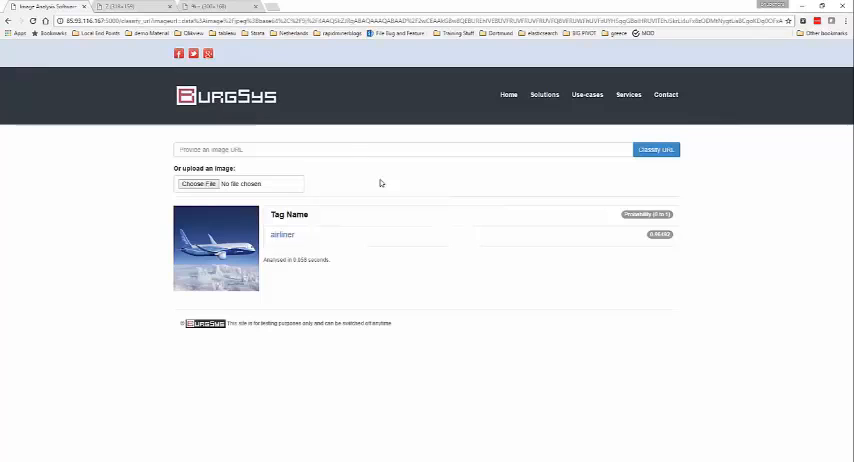
# Enter a new image link into the image URL field.
pyautogui.click(292, 148)
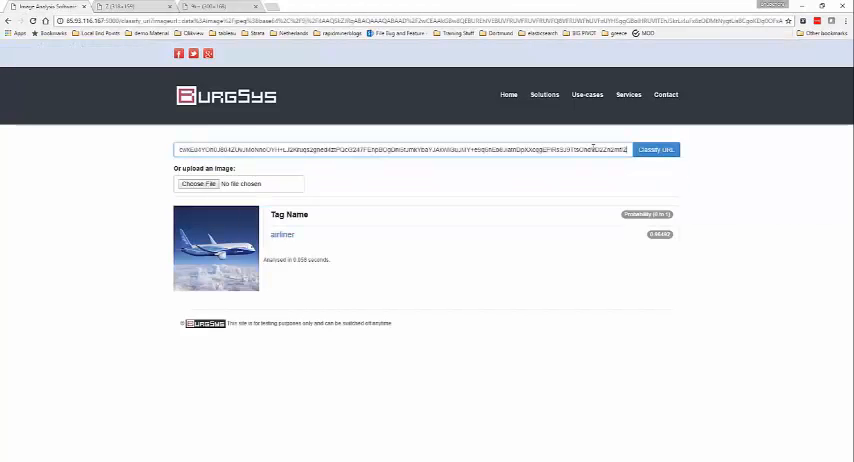
# Run Classify URL on the pasted link and review the returned airliner tags.
pyautogui.click(656, 148)
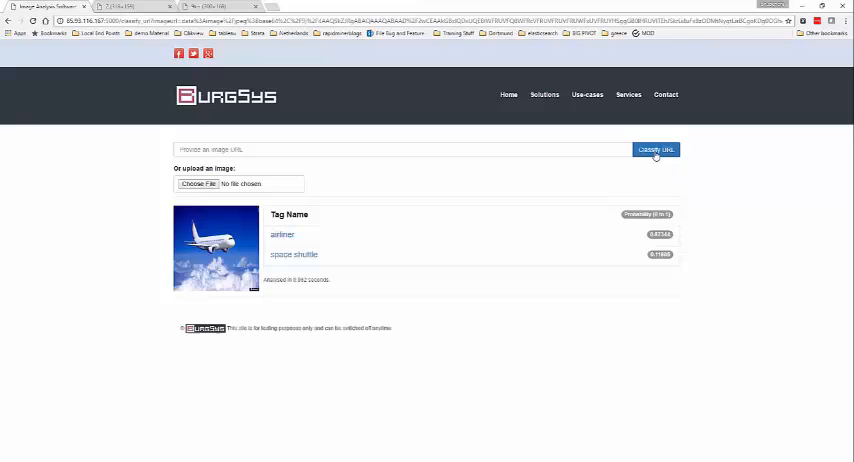
pyautogui.moveTo(682, 222)
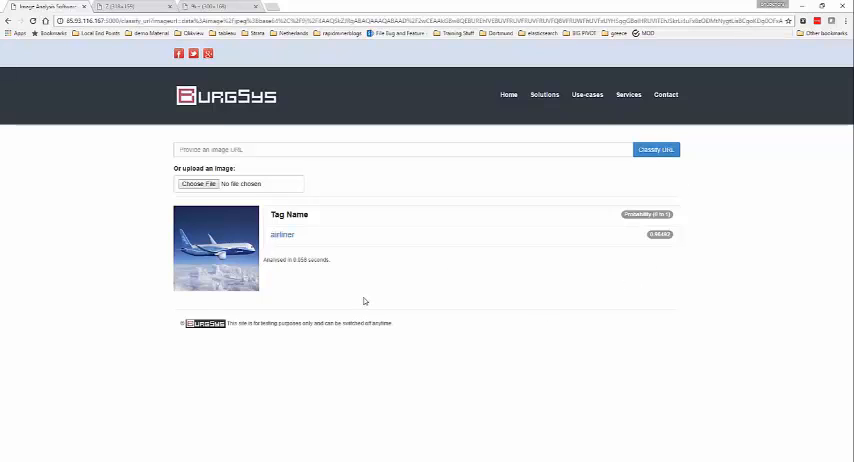
pyautogui.moveTo(228, 286)
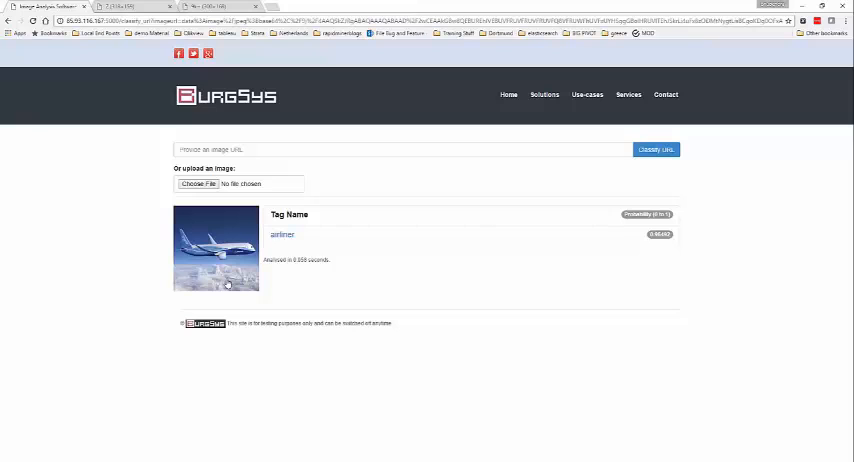